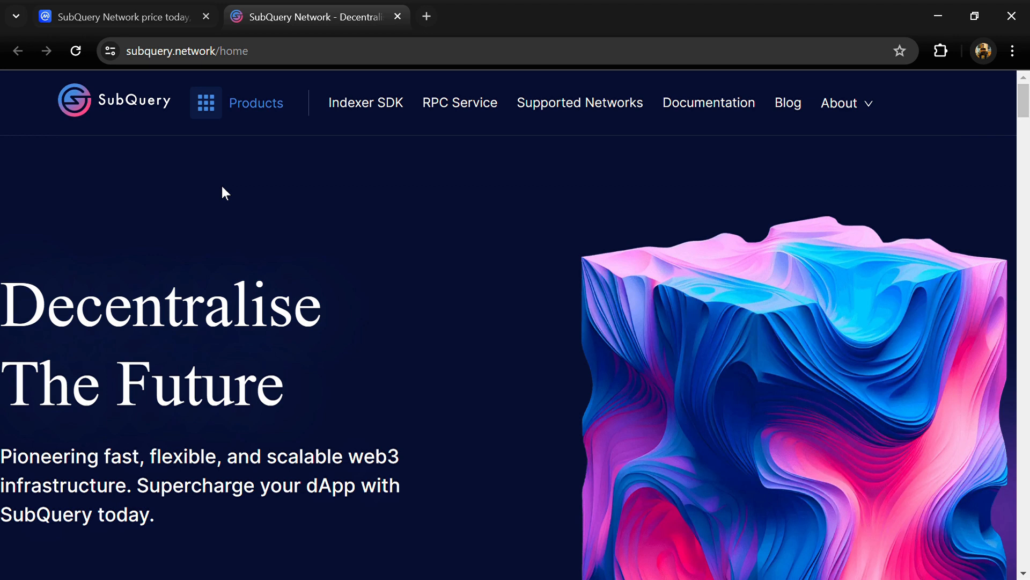
mouse_move(137, 159)
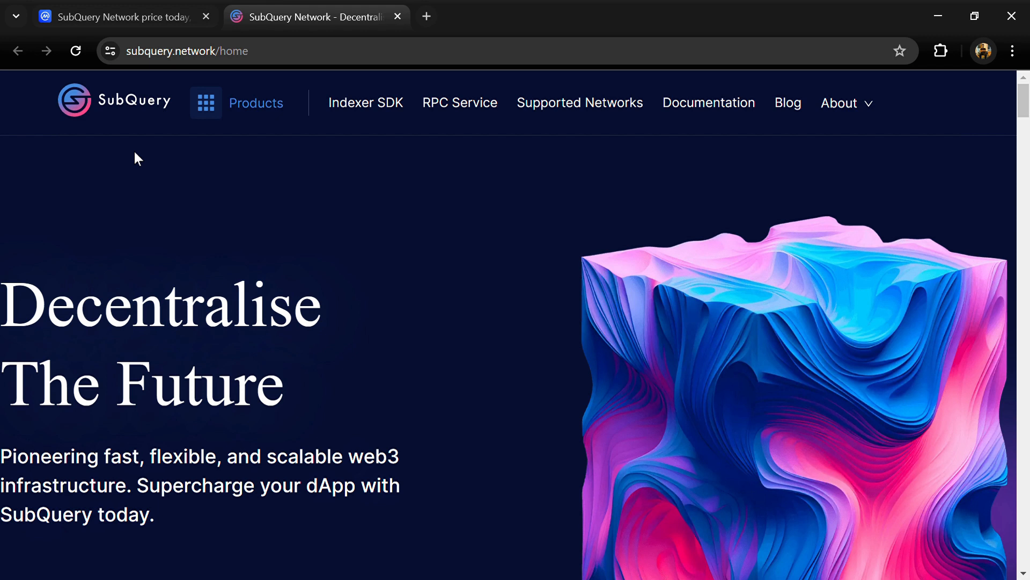
mouse_move(248, 171)
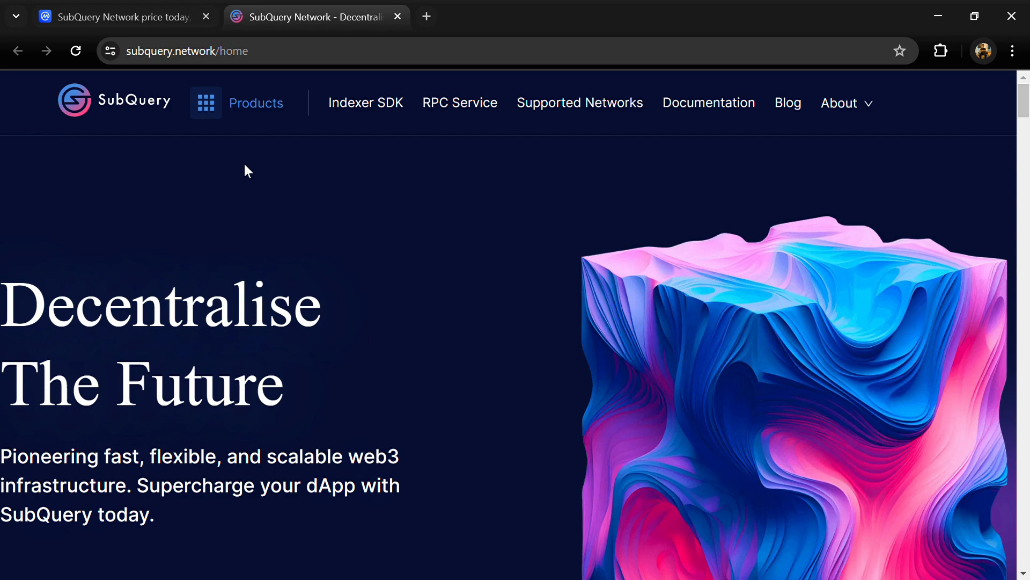
Scroll through the SQT page content and return to the CoinMarketCap tab
scroll(down, 3)
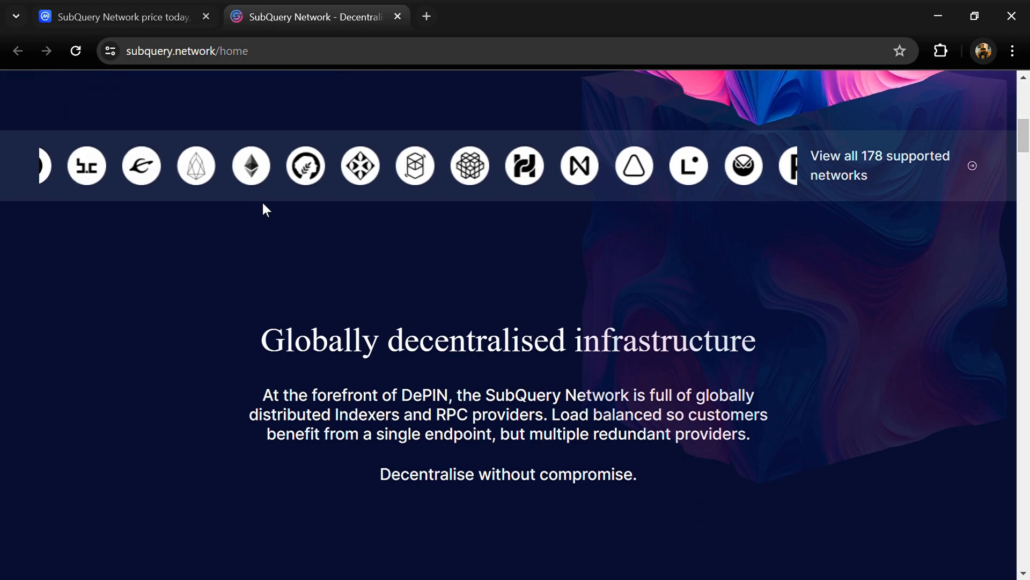
scroll(down, 3)
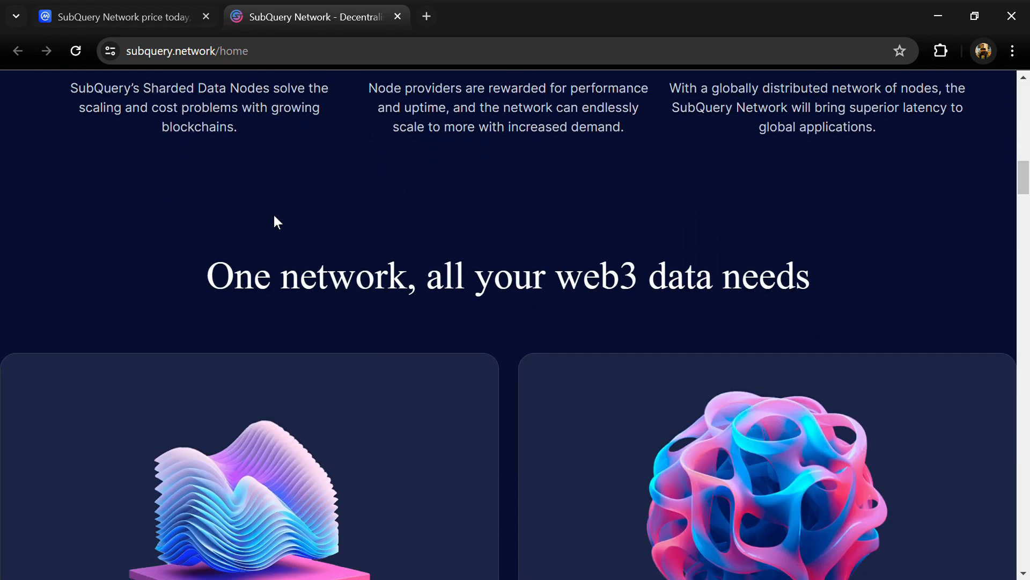
scroll(down, 3)
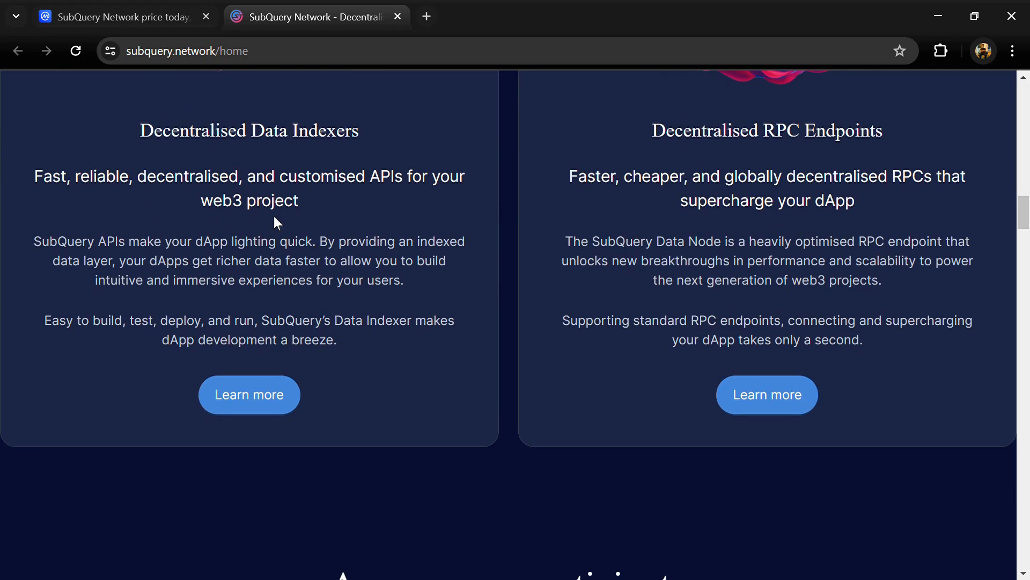
scroll(down, 3)
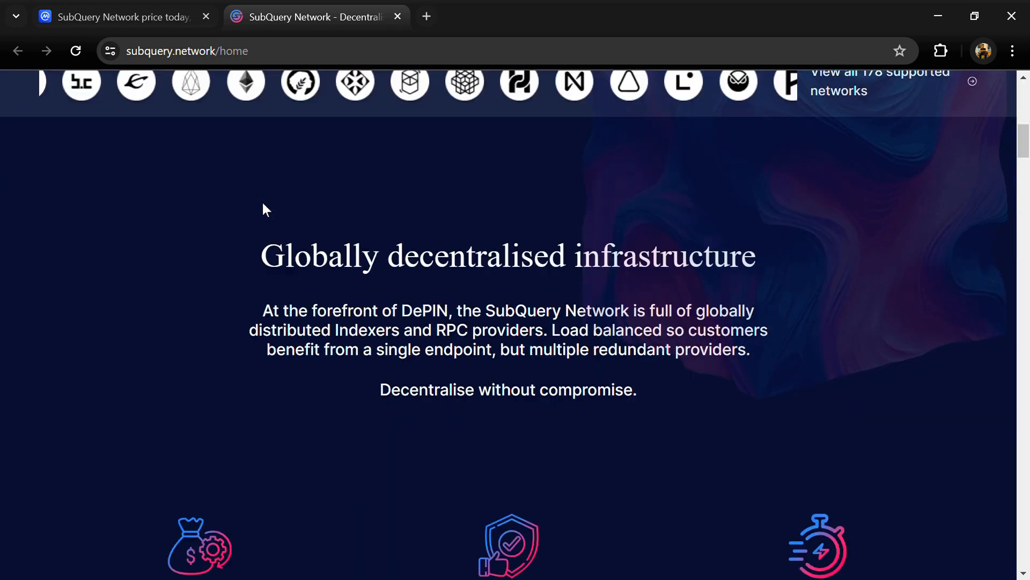
scroll(down, 3)
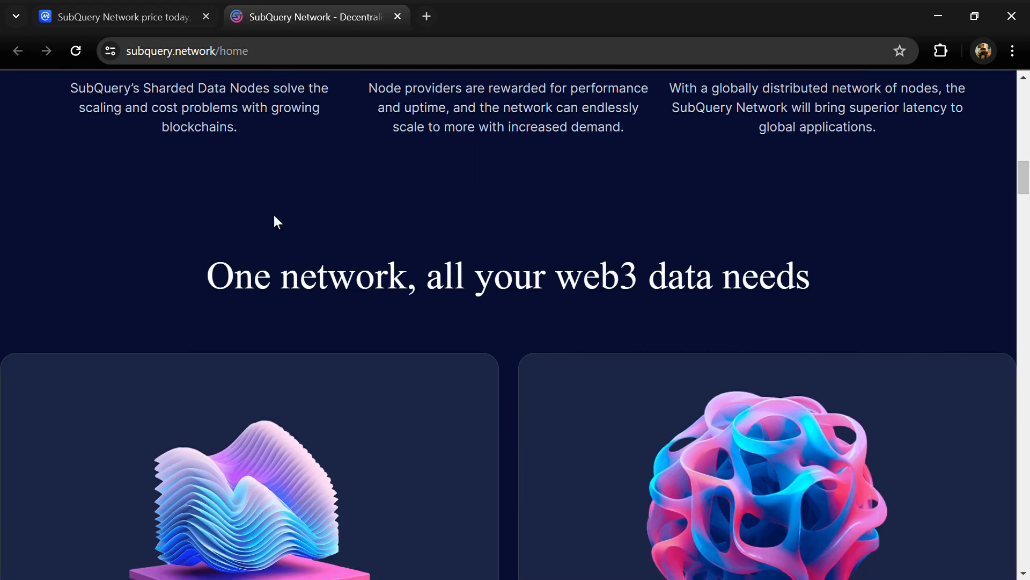
scroll(down, 3)
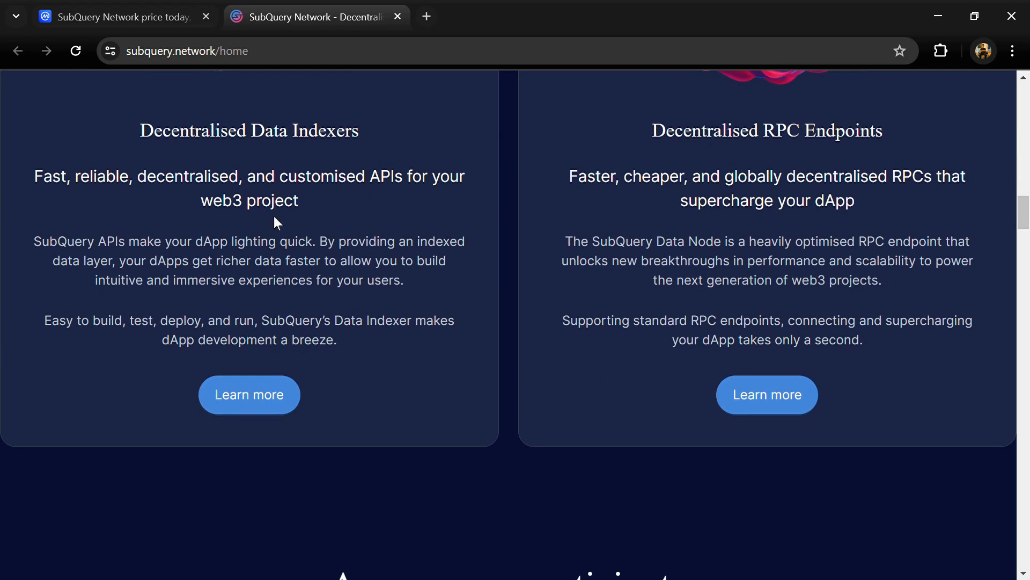
scroll(down, 3)
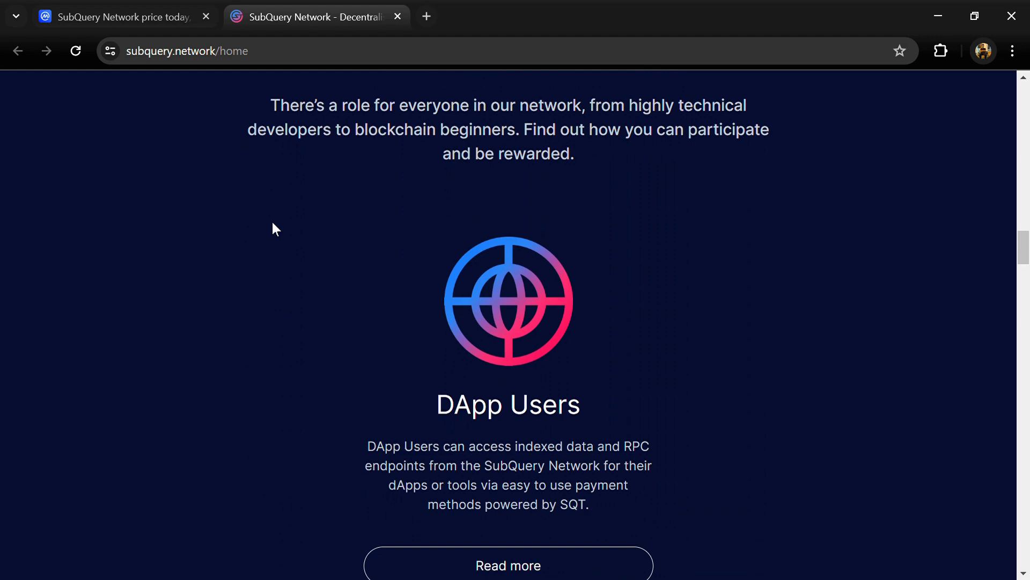
scroll(down, 3)
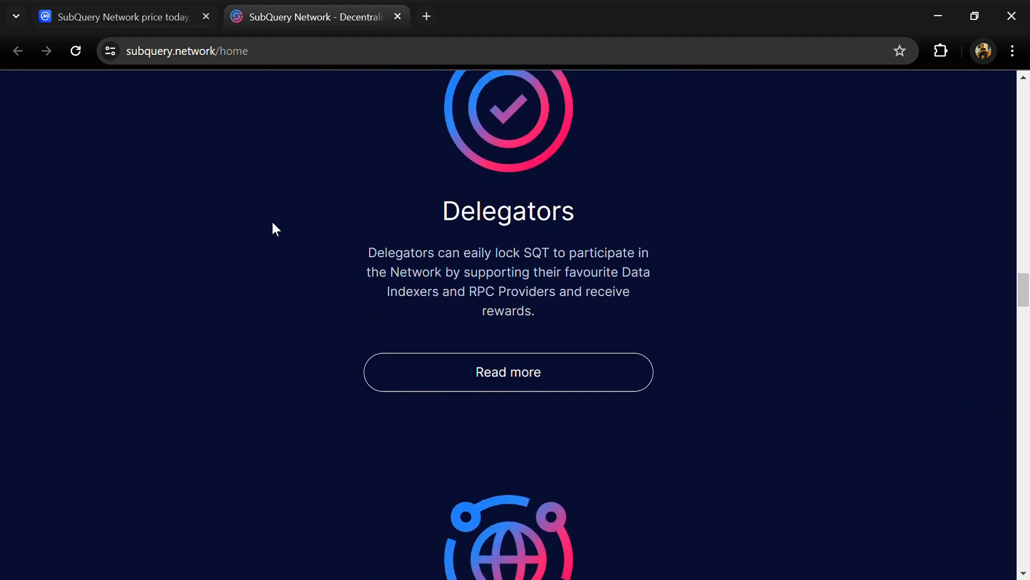
scroll(down, 3)
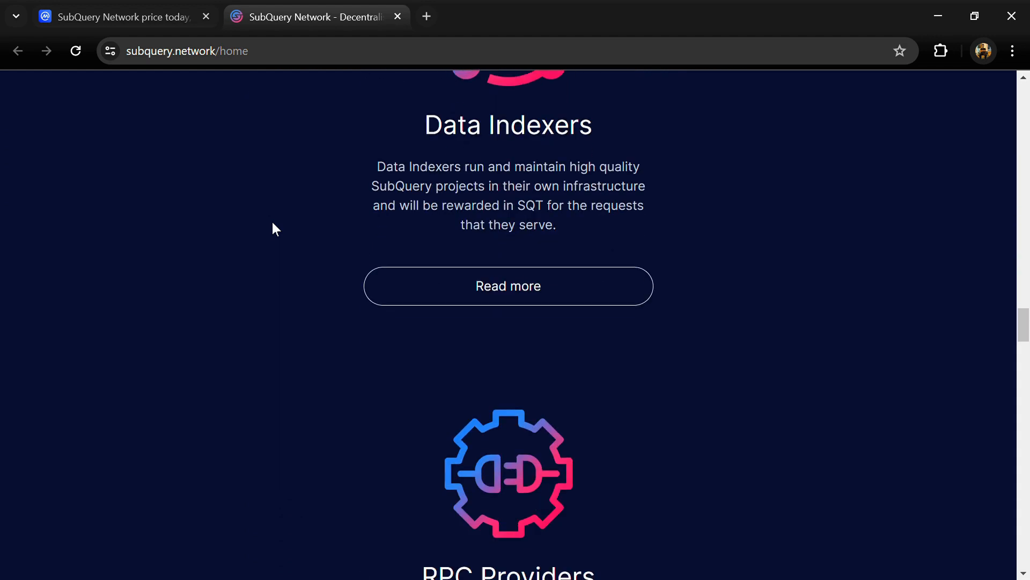
scroll(down, 3)
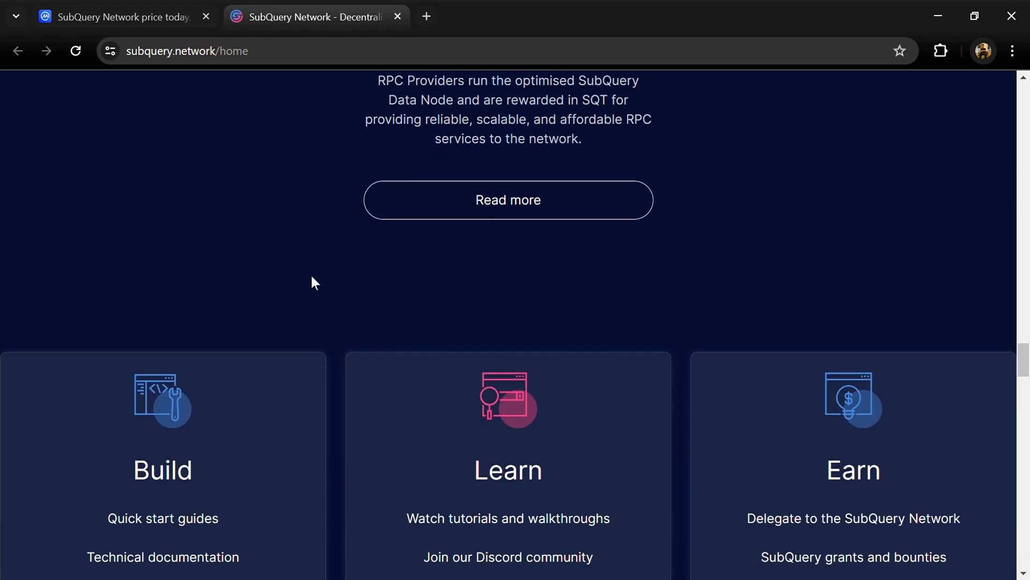
scroll(up, 3)
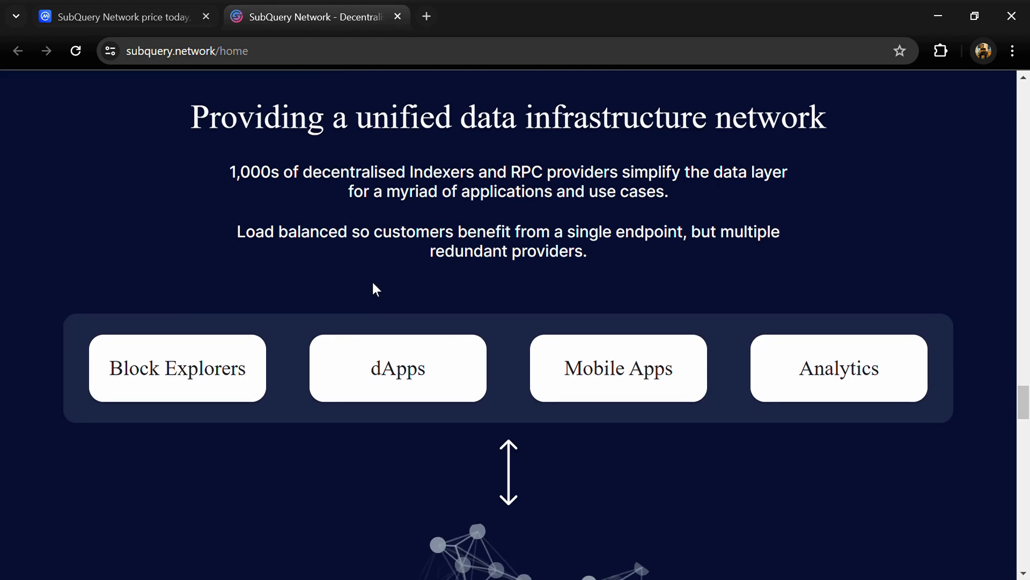
scroll(down, 3)
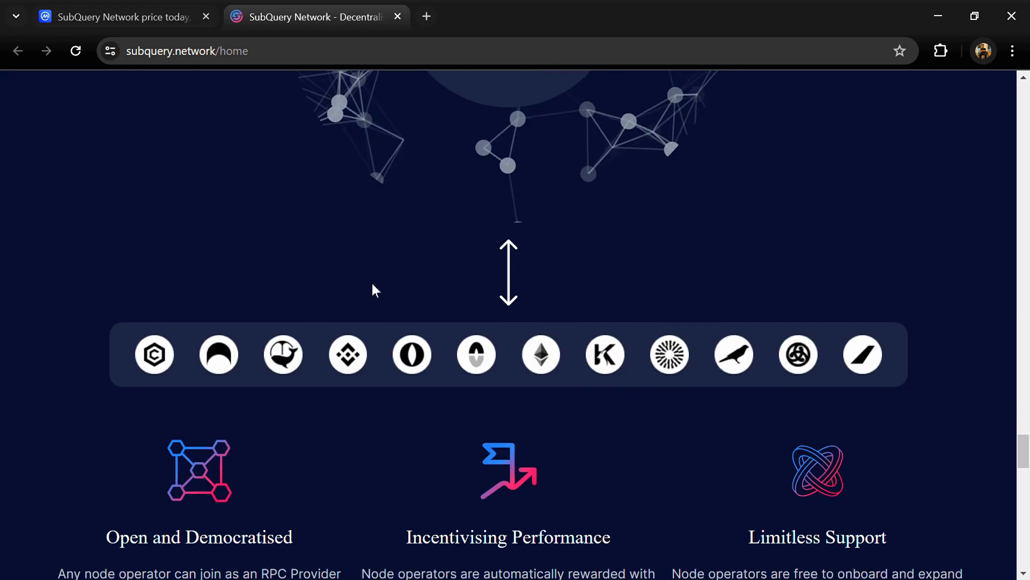
scroll(up, 3)
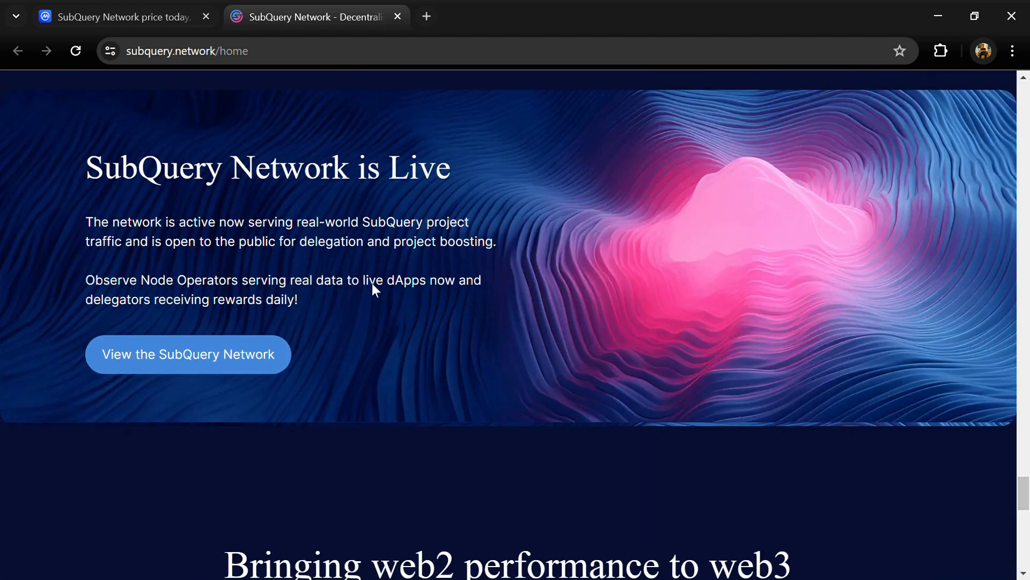
scroll(down, 3)
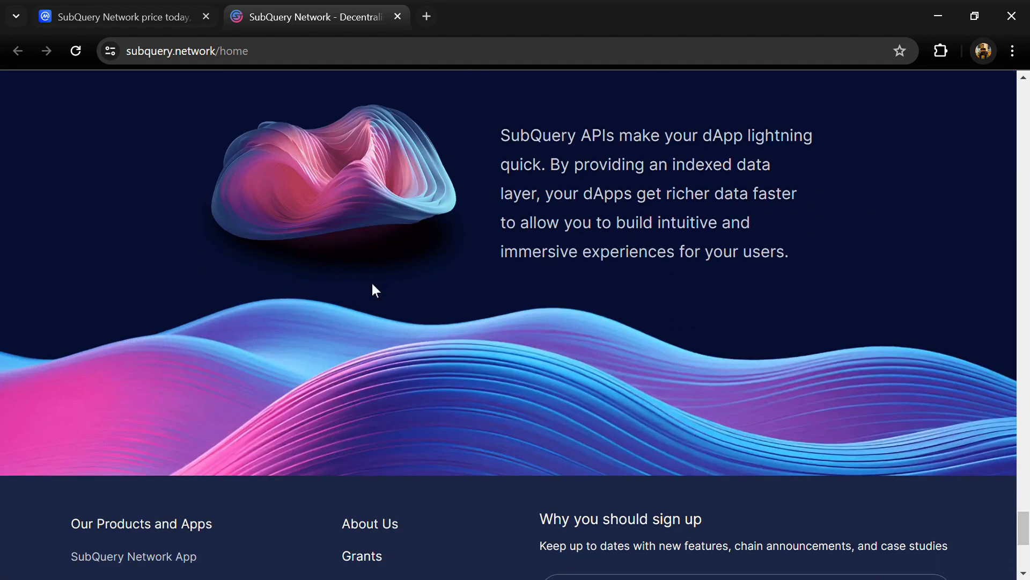
scroll(up, 3)
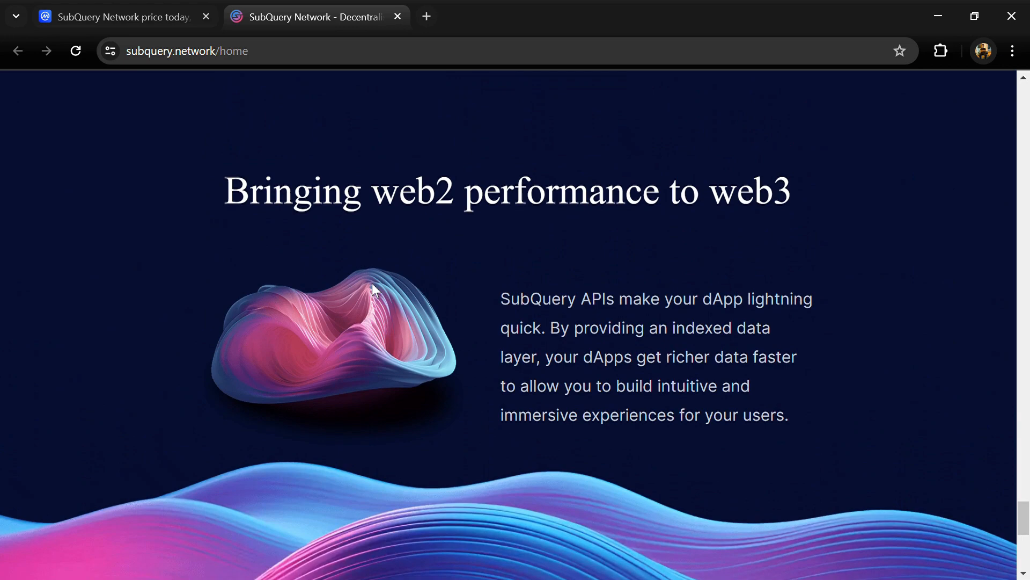
scroll(down, 3)
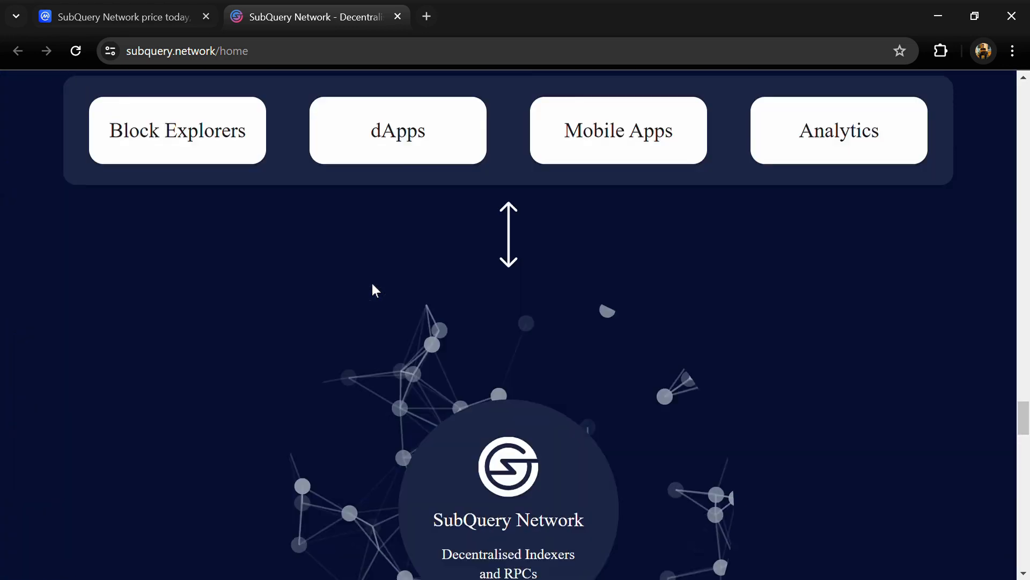
scroll(down, 3)
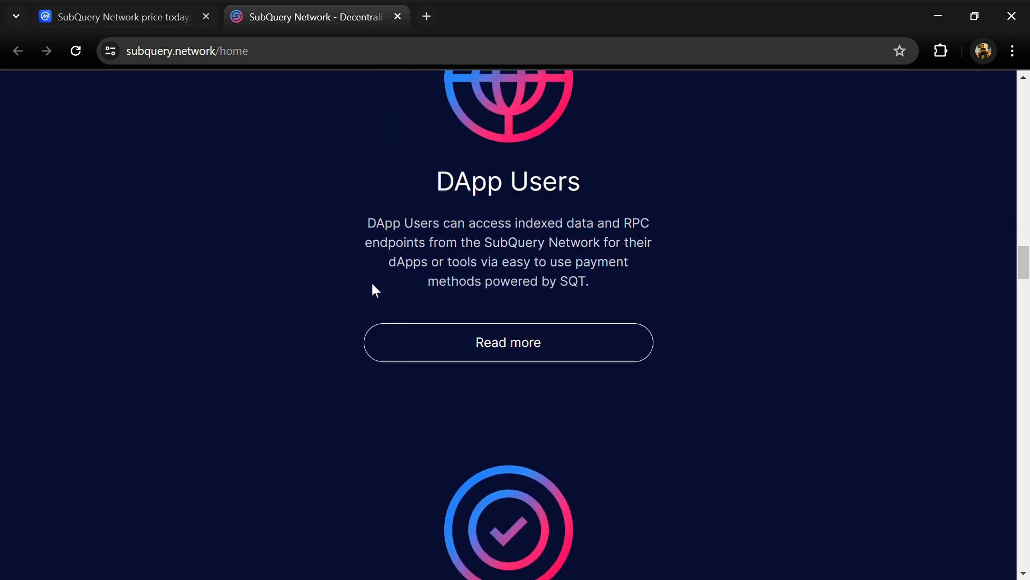
scroll(down, 3)
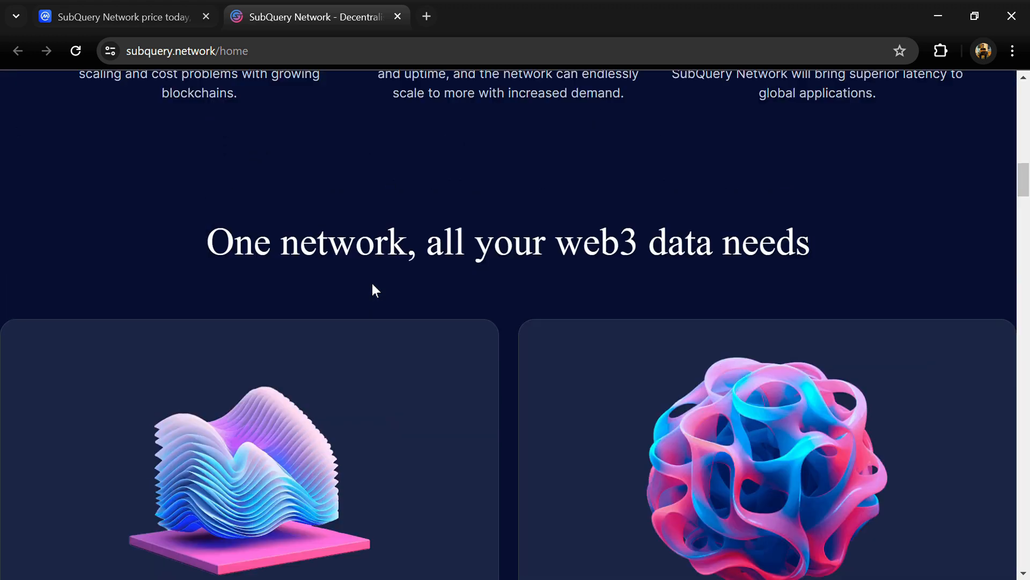
scroll(up, 3)
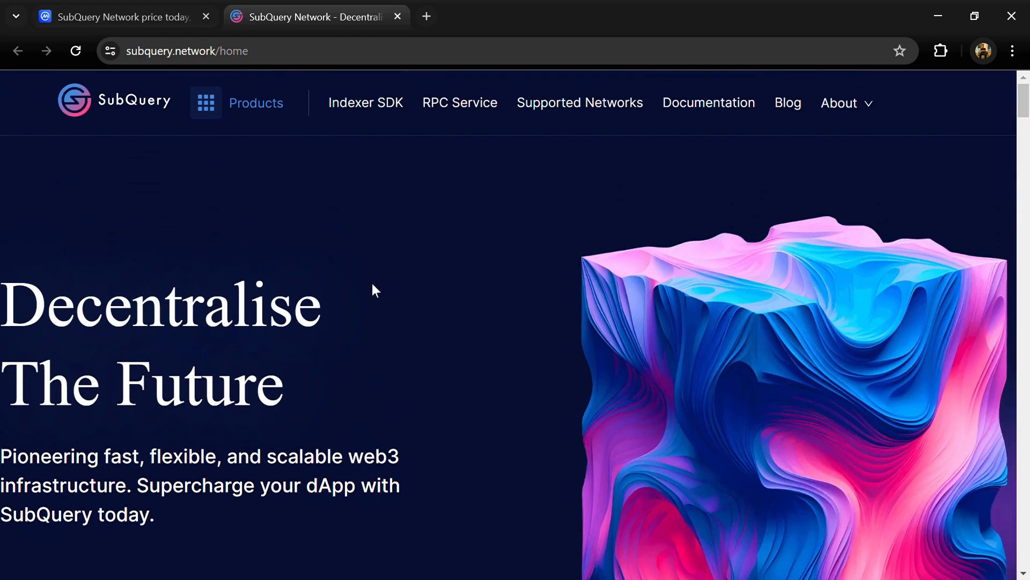
mouse_move(708, 103)
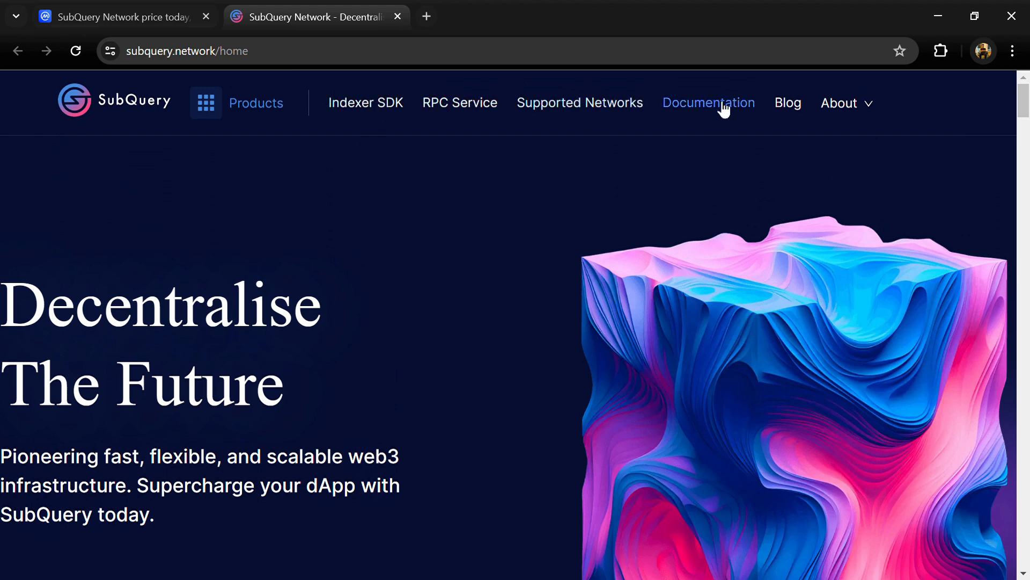
mouse_move(387, 147)
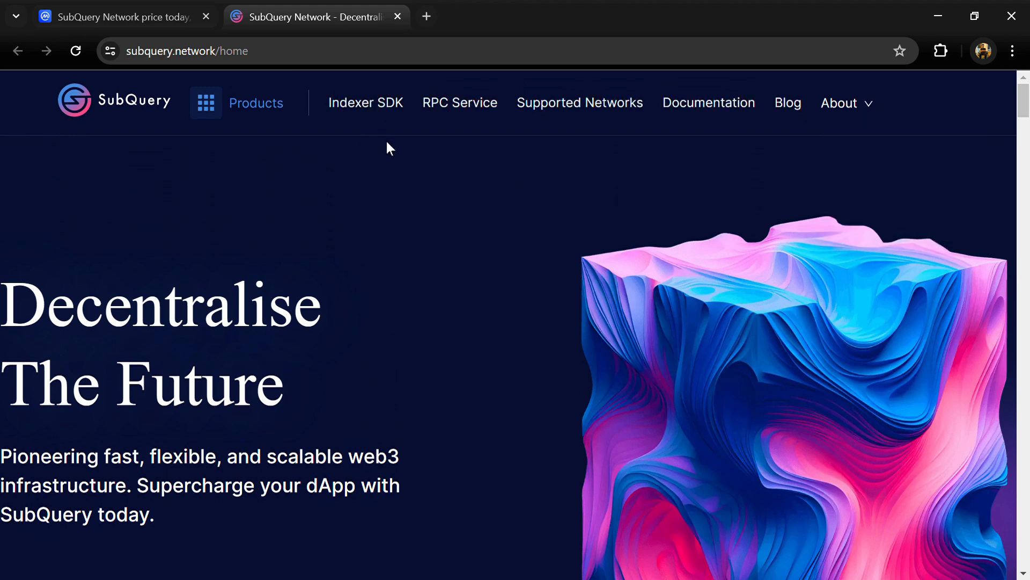
click(118, 16)
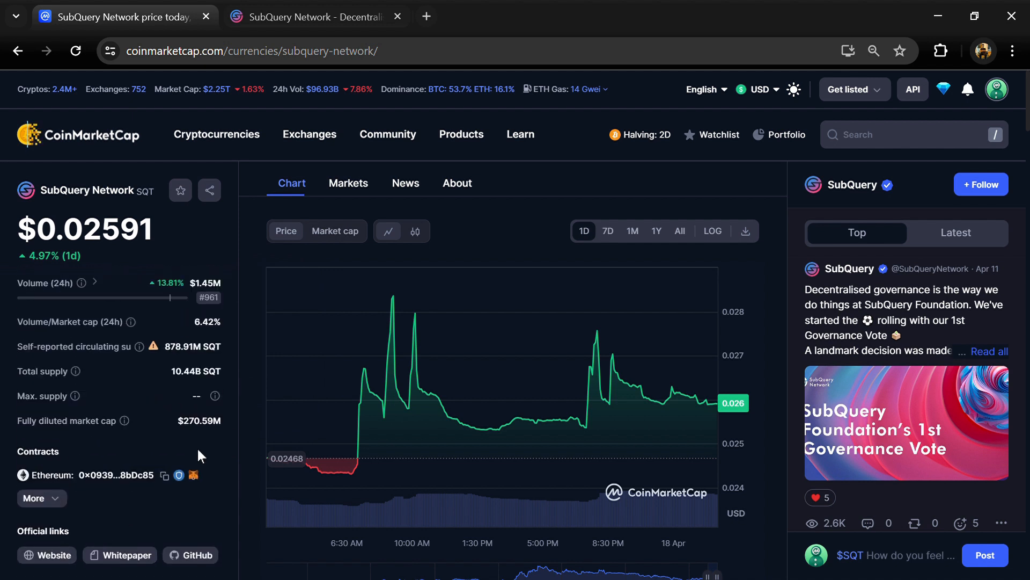
Select SQT's circulating supply figure, then view its Markets listing at full width
double_click(191, 372)
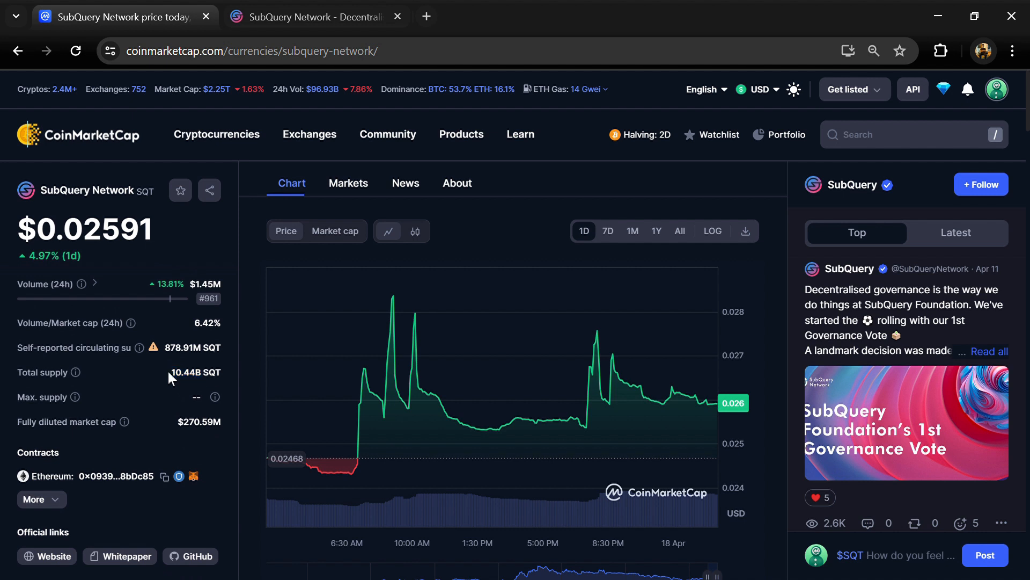
double_click(193, 346)
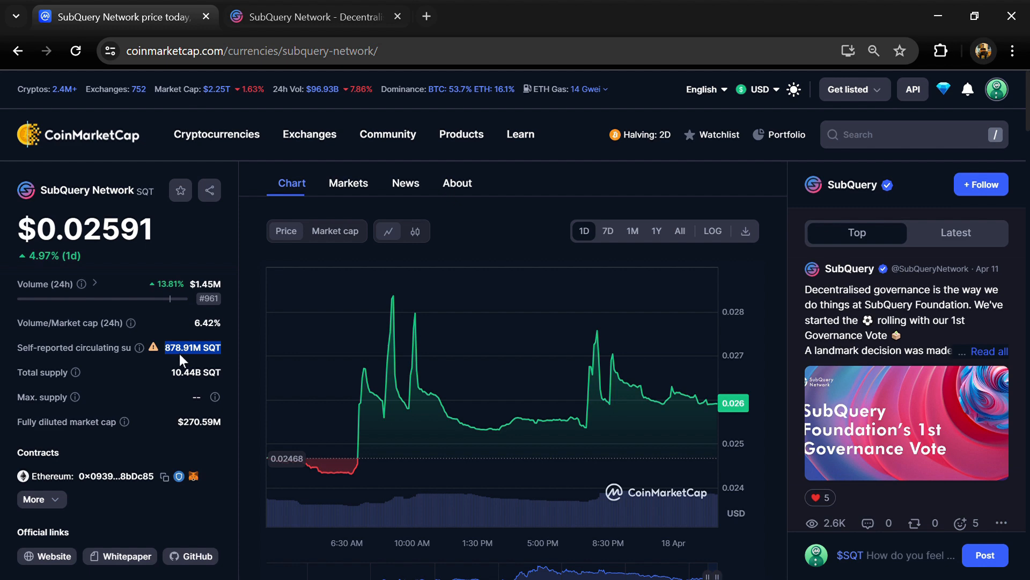
click(348, 183)
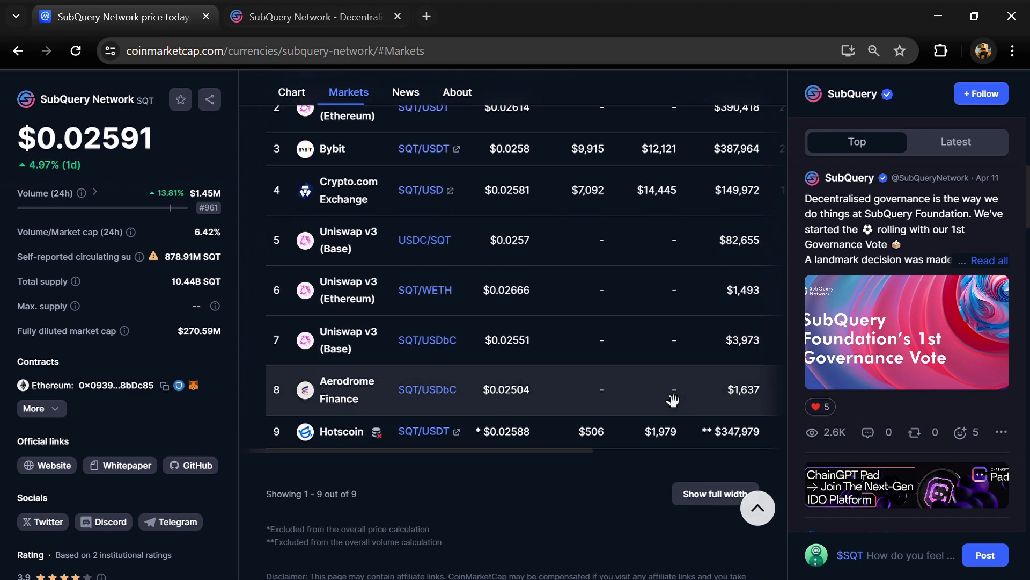
click(715, 494)
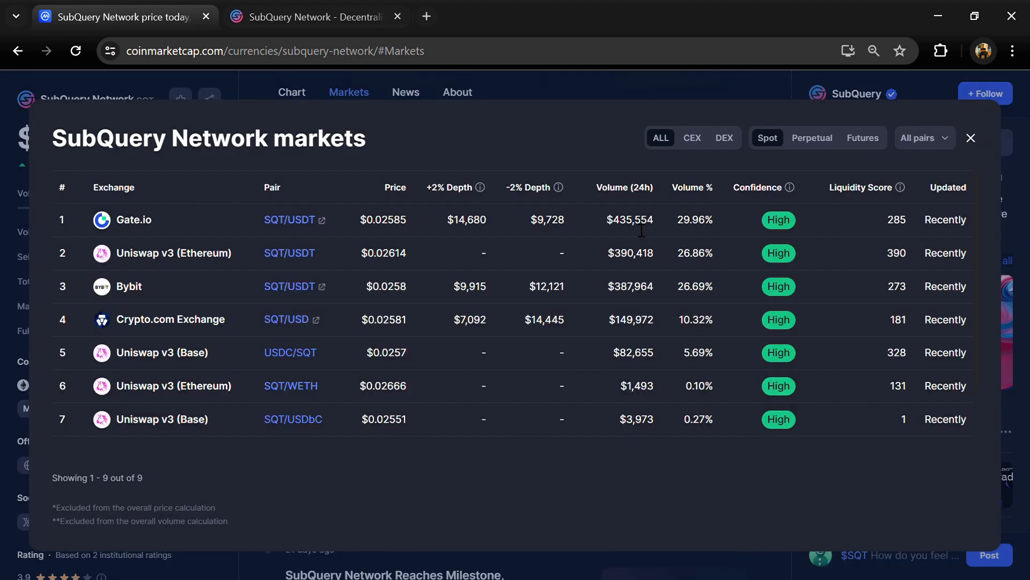
Follow the contract link to SQT's token page on Etherscan
click(923, 138)
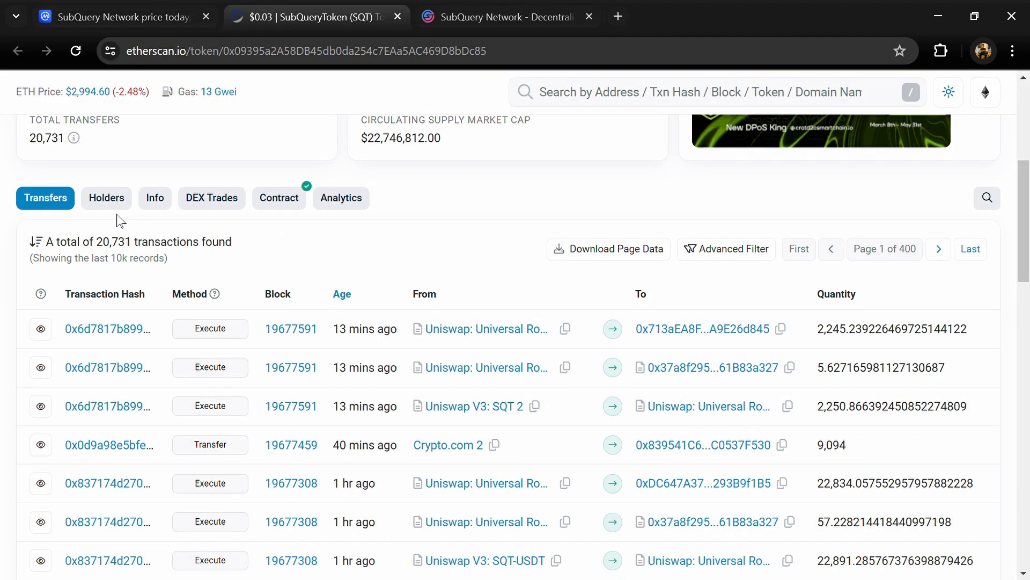
Show SQT's Holders list on Etherscan, top address at 81.0054% with Gate.io among holders
click(106, 197)
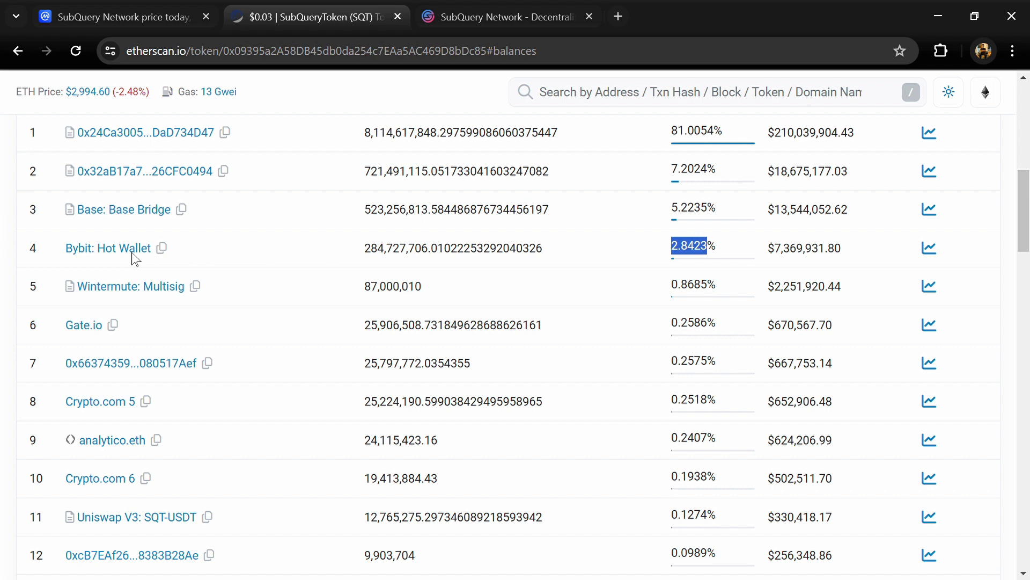
mouse_move(107, 248)
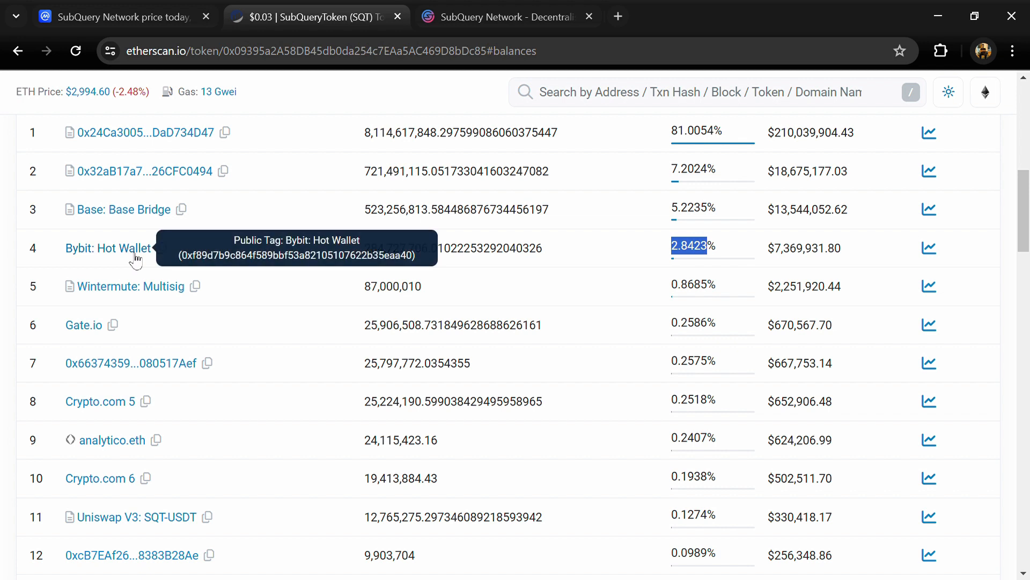
mouse_move(674, 343)
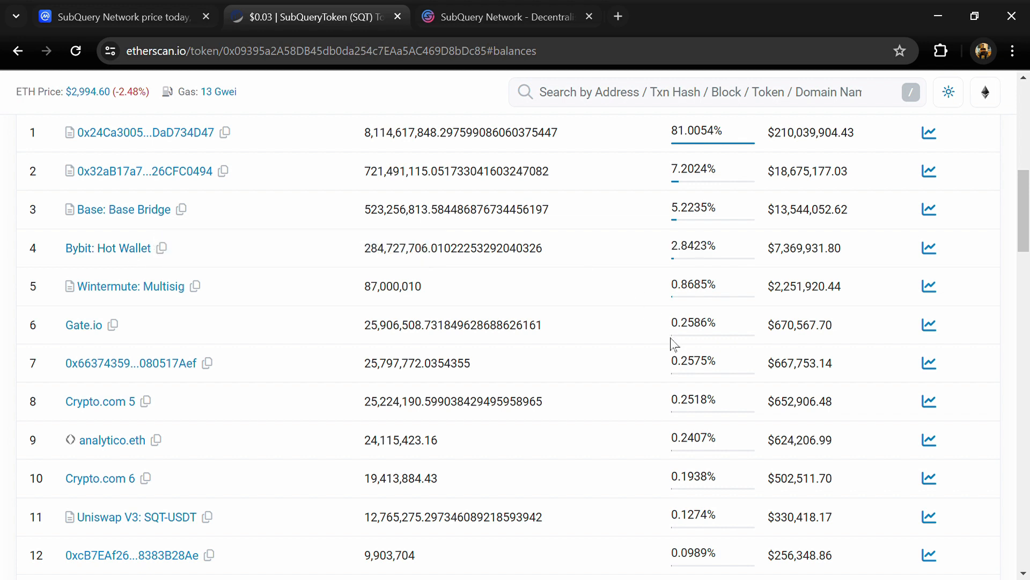
mouse_move(84, 324)
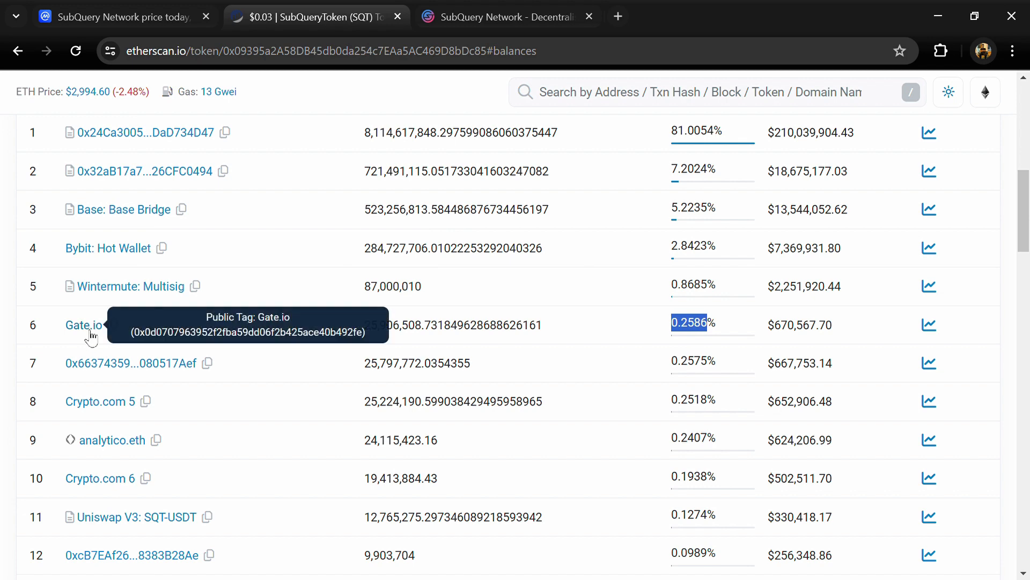
scroll(down, 3)
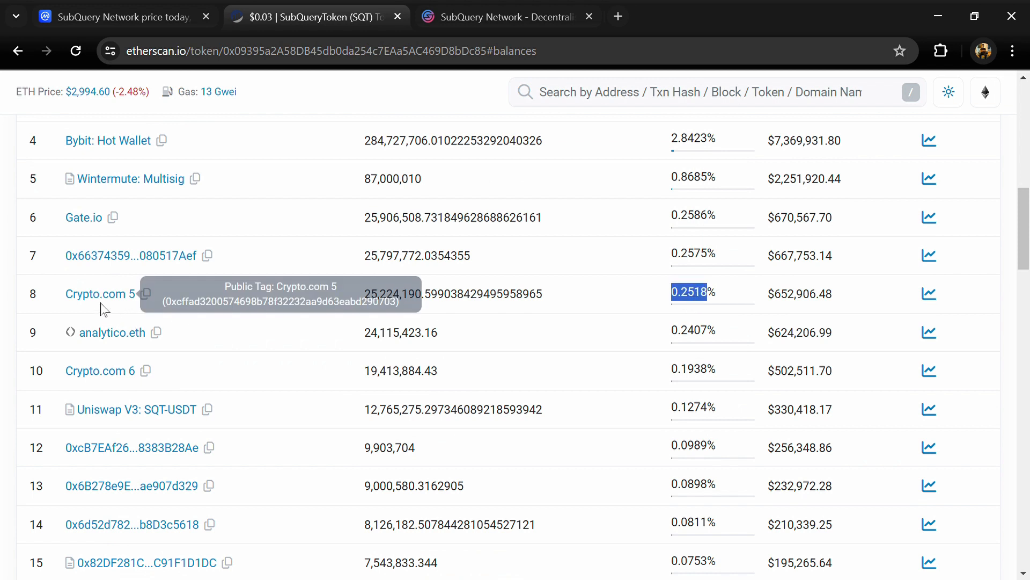
mouse_move(99, 294)
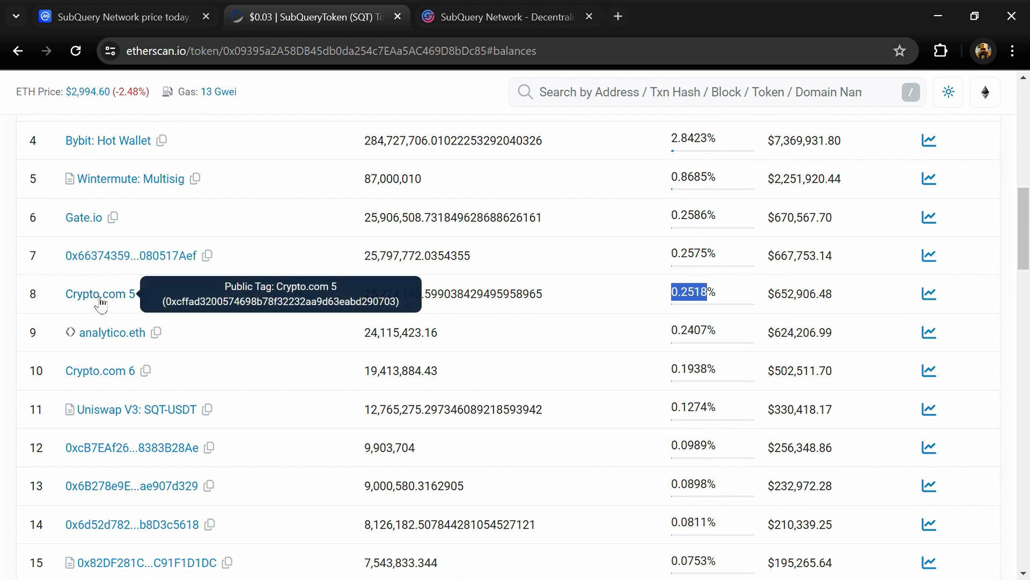
scroll(down, 3)
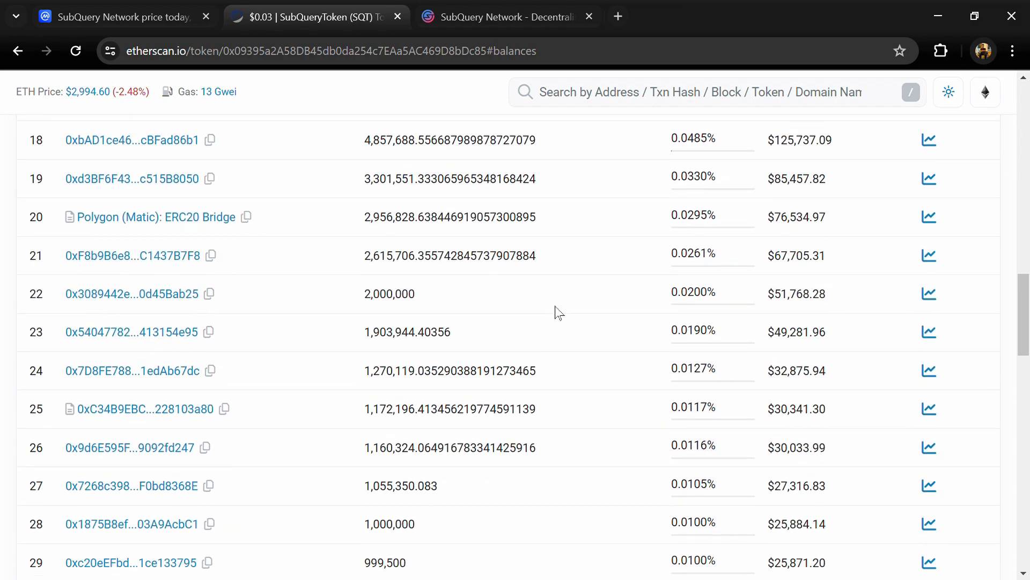
scroll(down, 3)
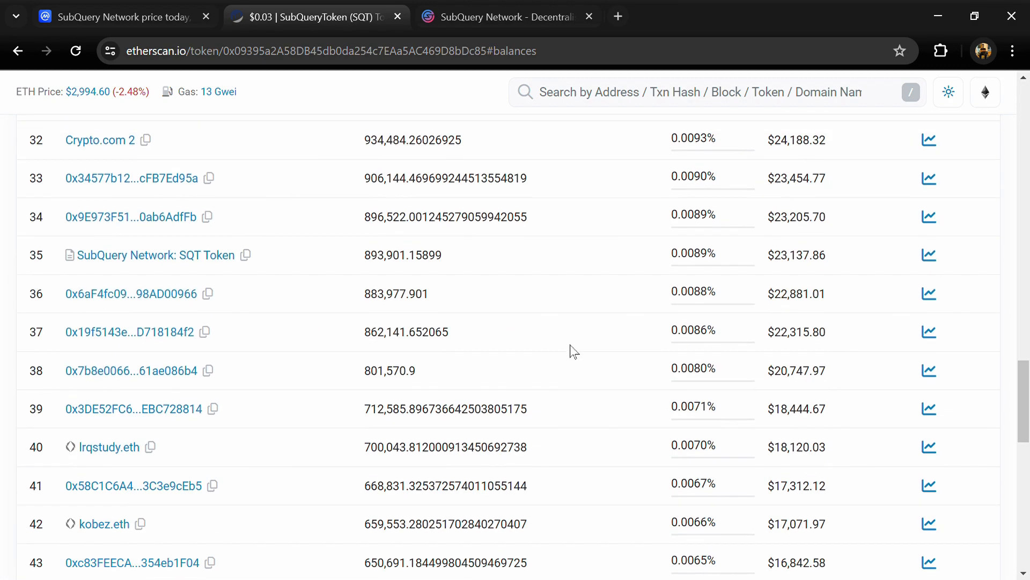
scroll(up, 3)
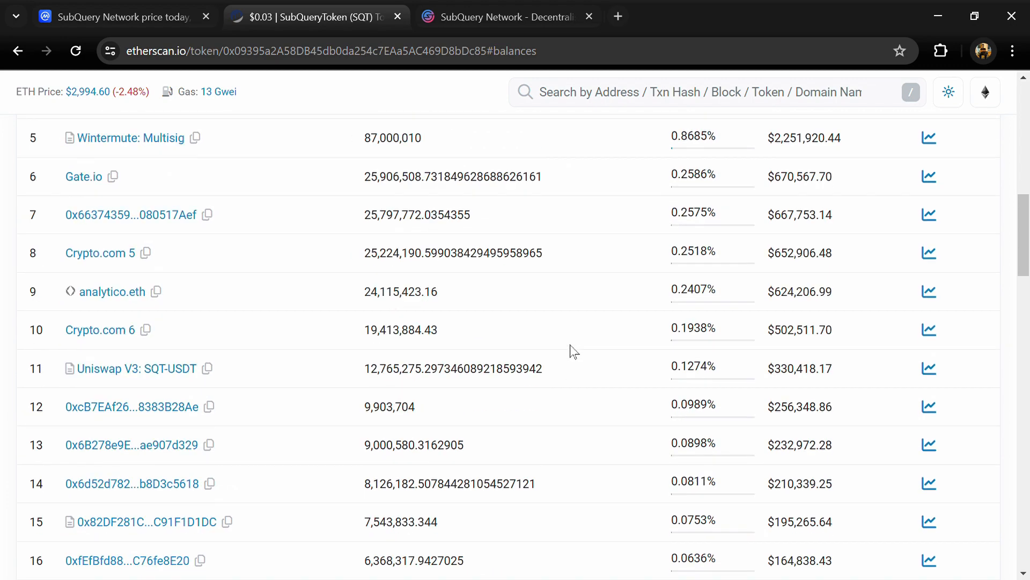
scroll(up, 3)
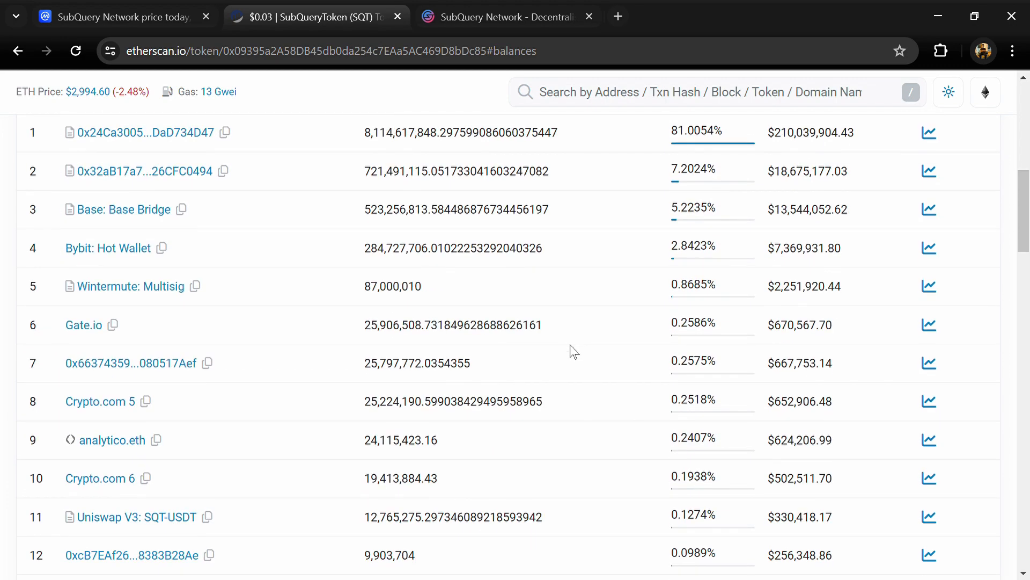